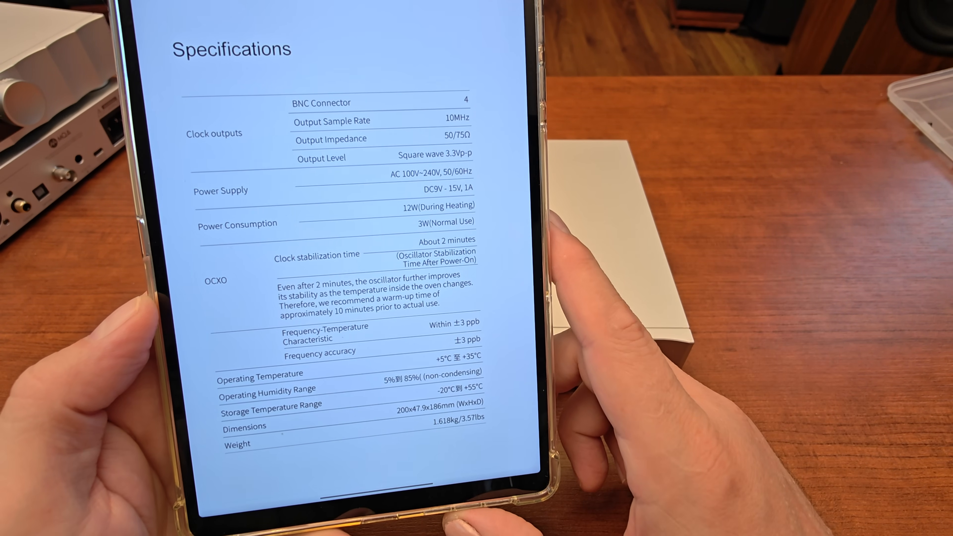
pyautogui.scroll(-3)
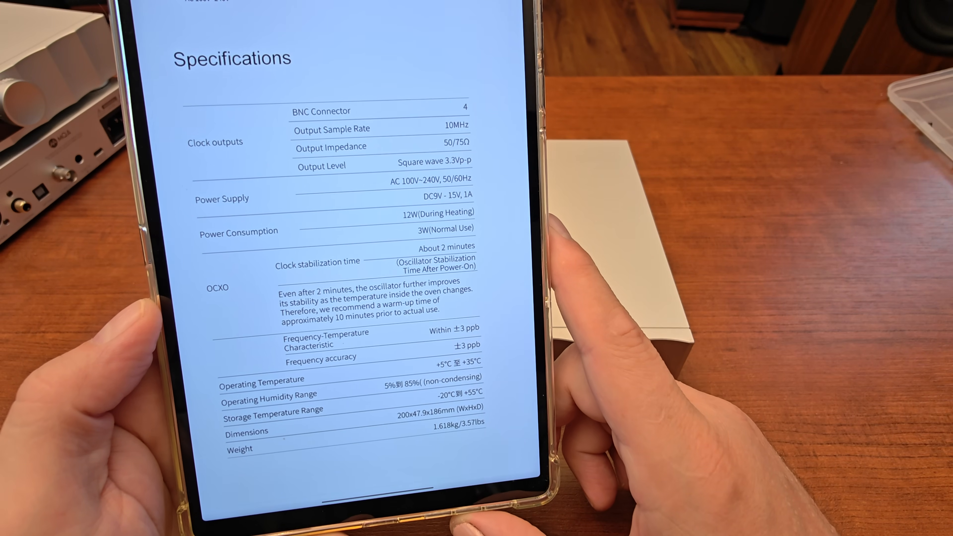